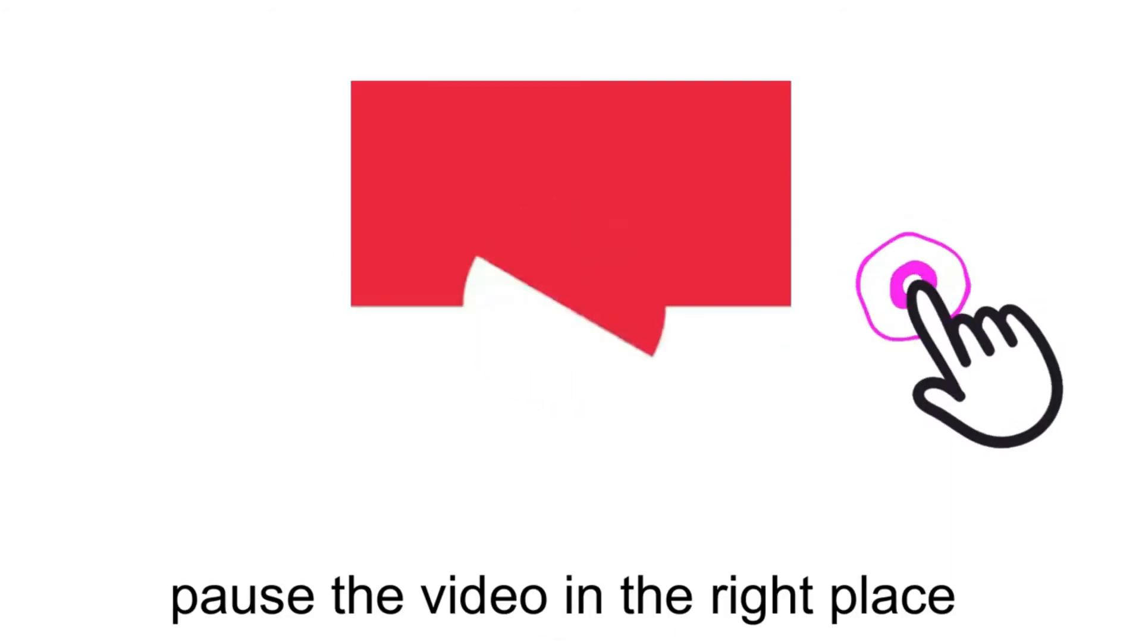
click(906, 280)
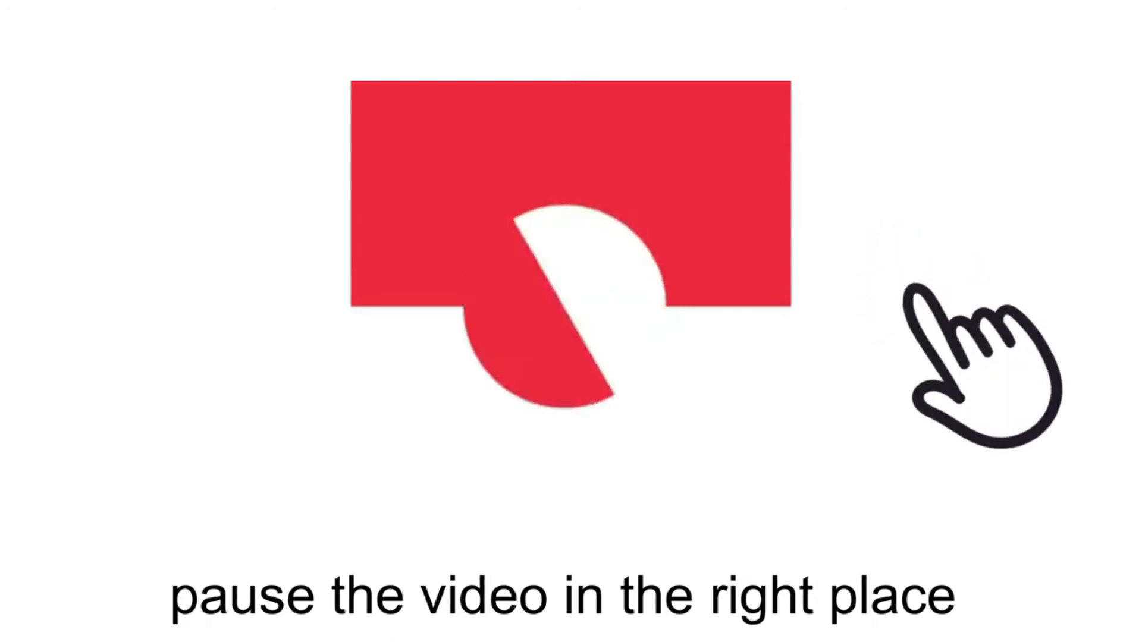
click(920, 281)
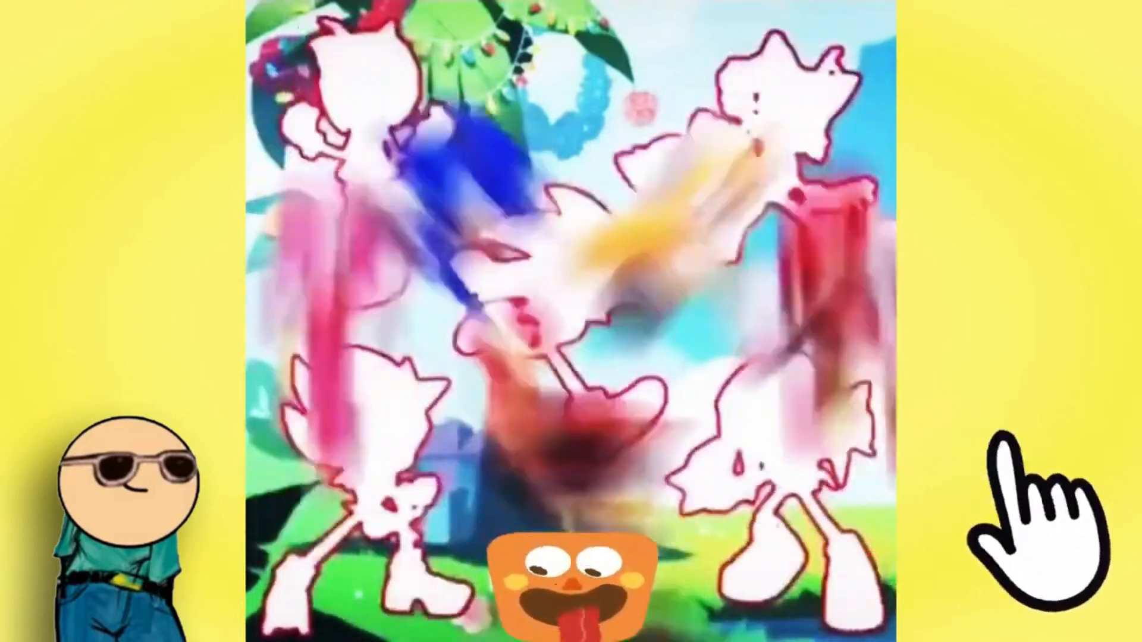
click(991, 467)
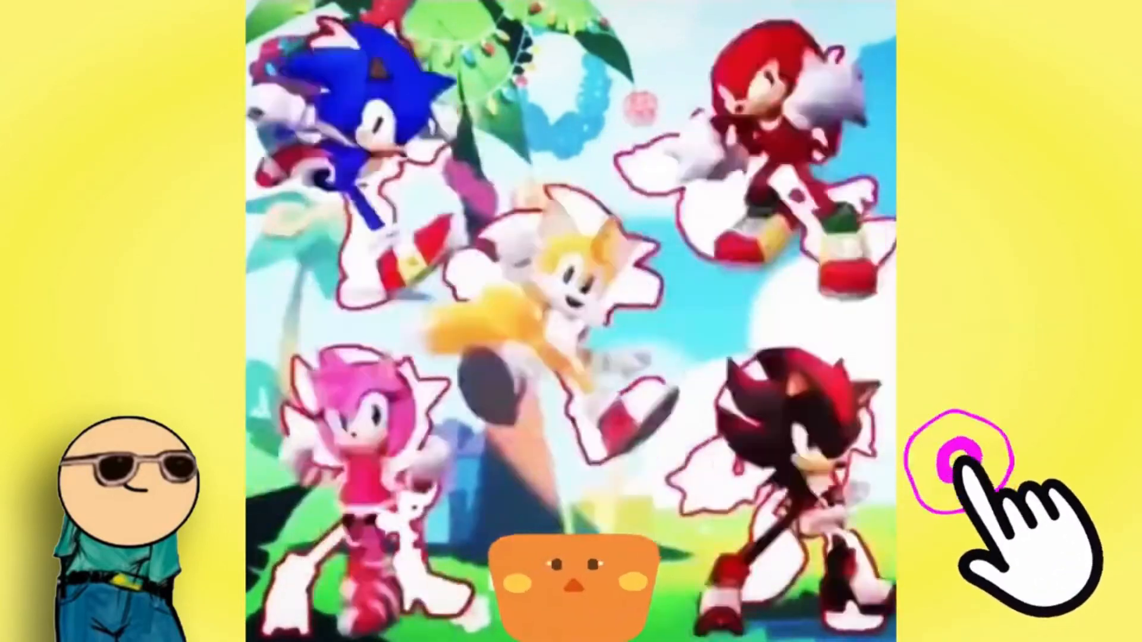